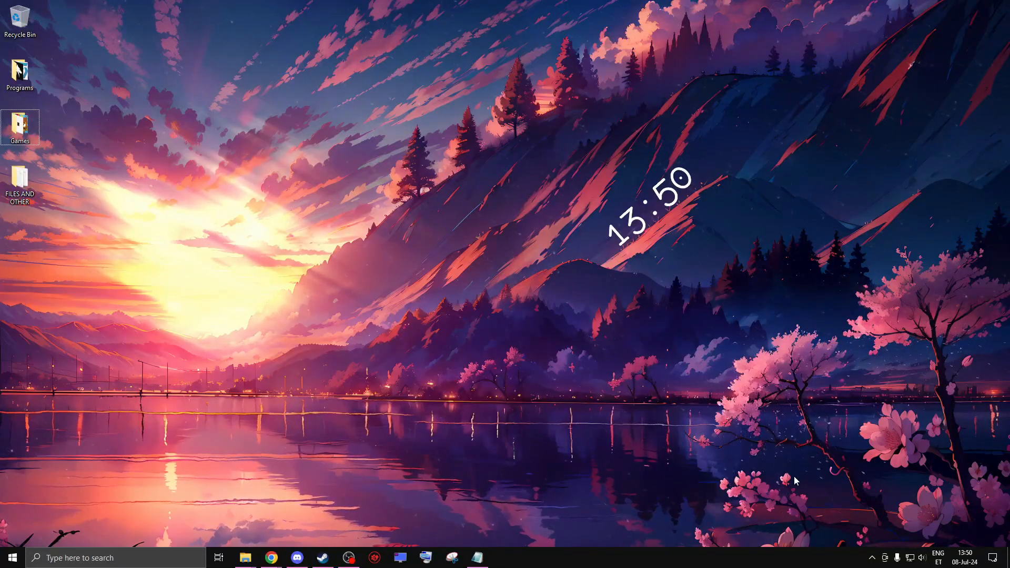
mouse_move(751, 273)
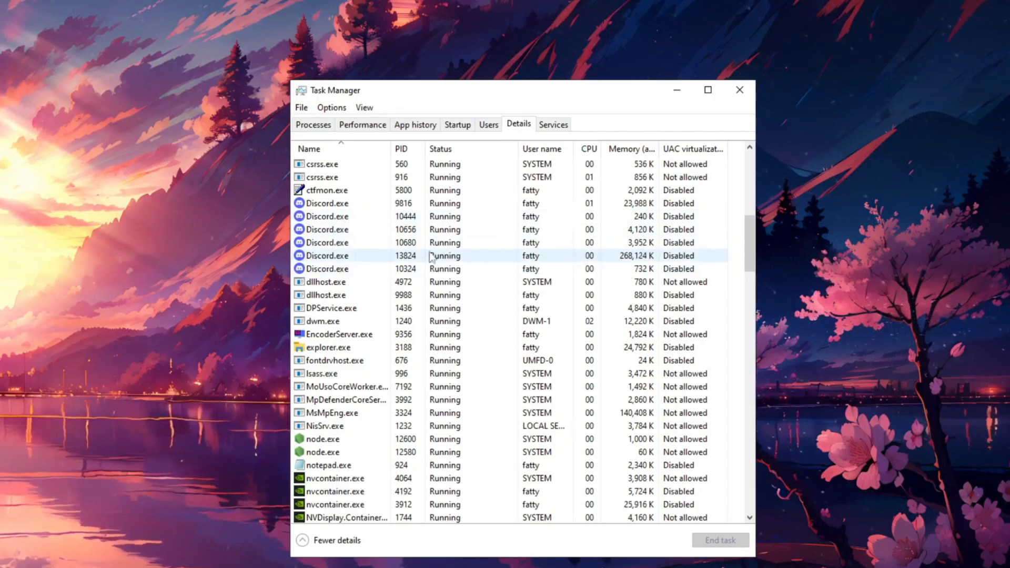
Select the Discord.exe process with the highest memory (PID 13824) and bring up its context menu.
left_click(328, 255)
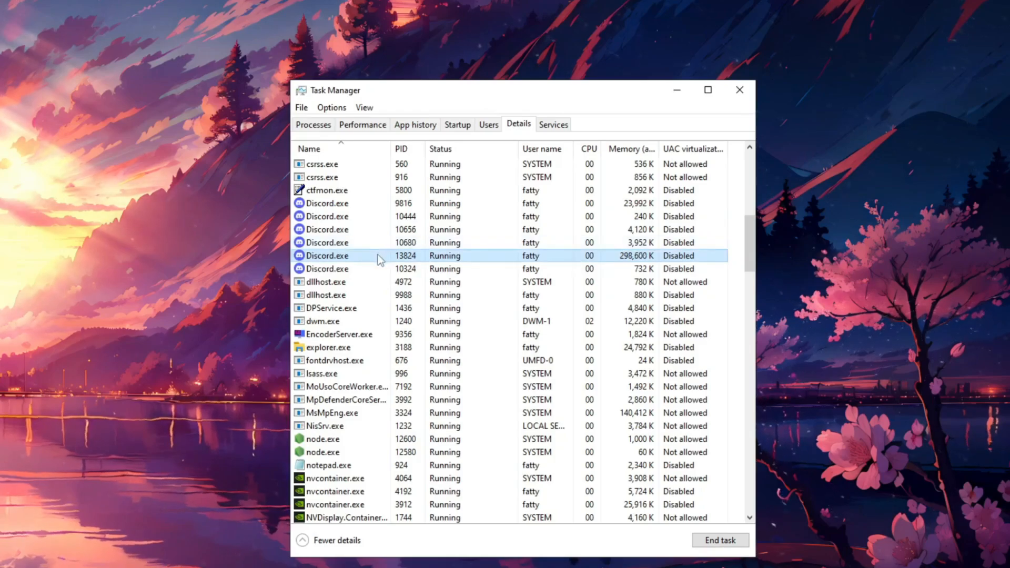
right_click(334, 256)
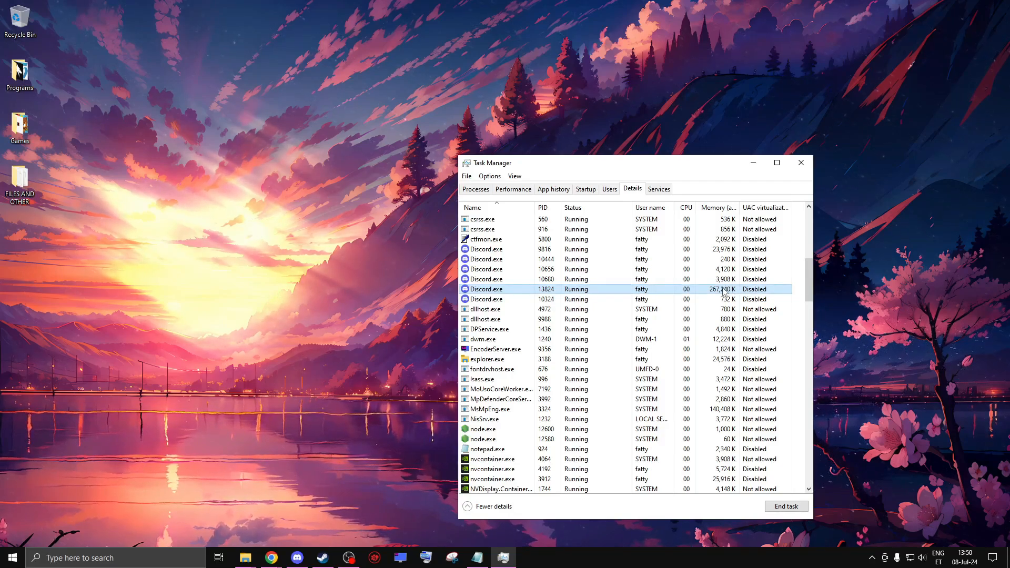
mouse_move(946, 269)
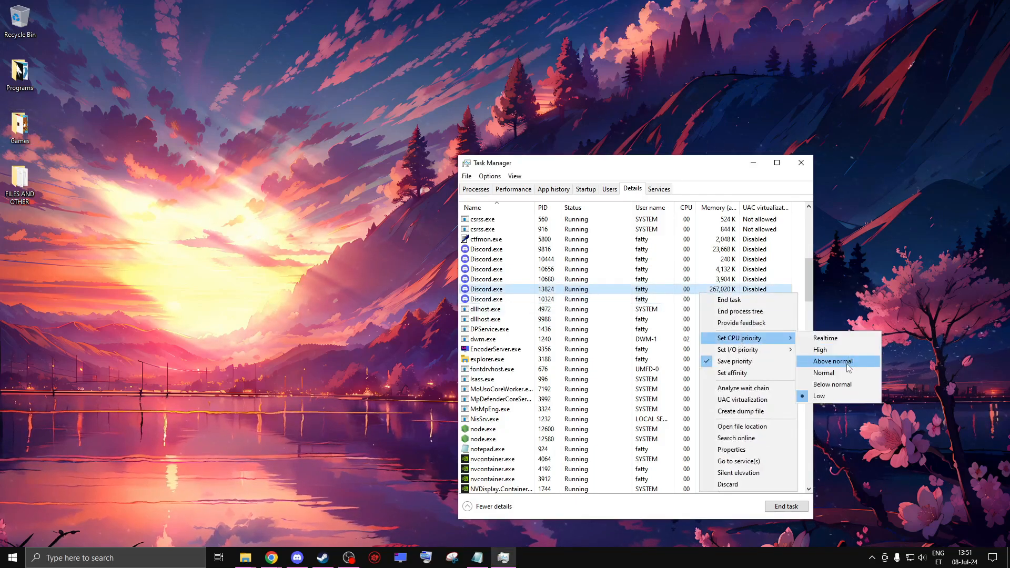
mouse_move(823, 373)
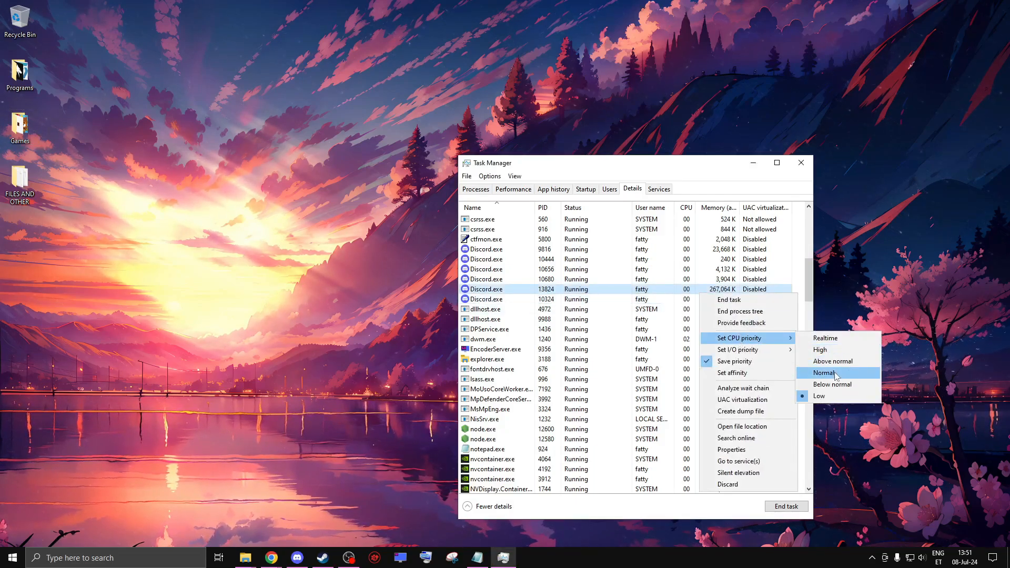
left_click(823, 373)
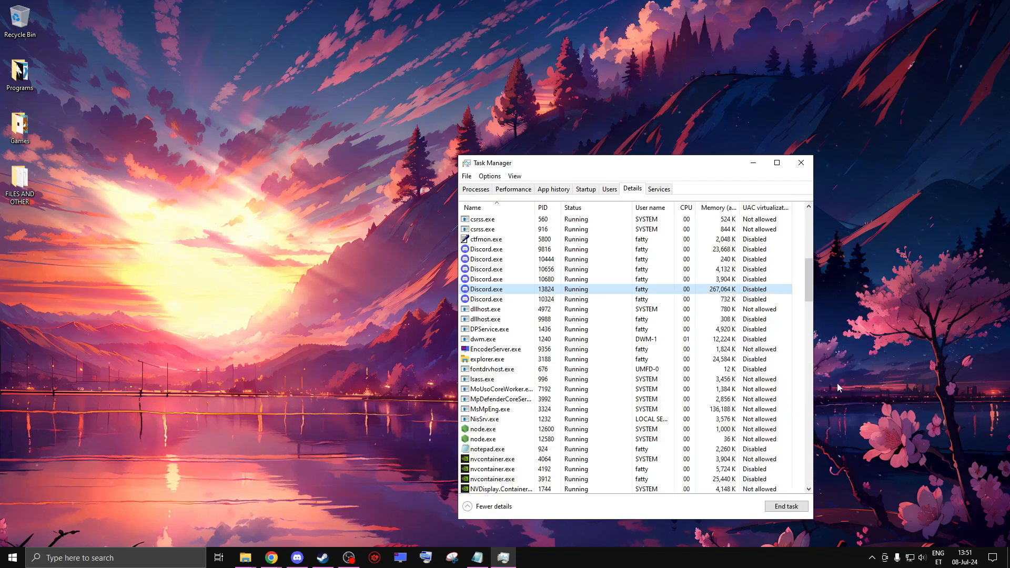